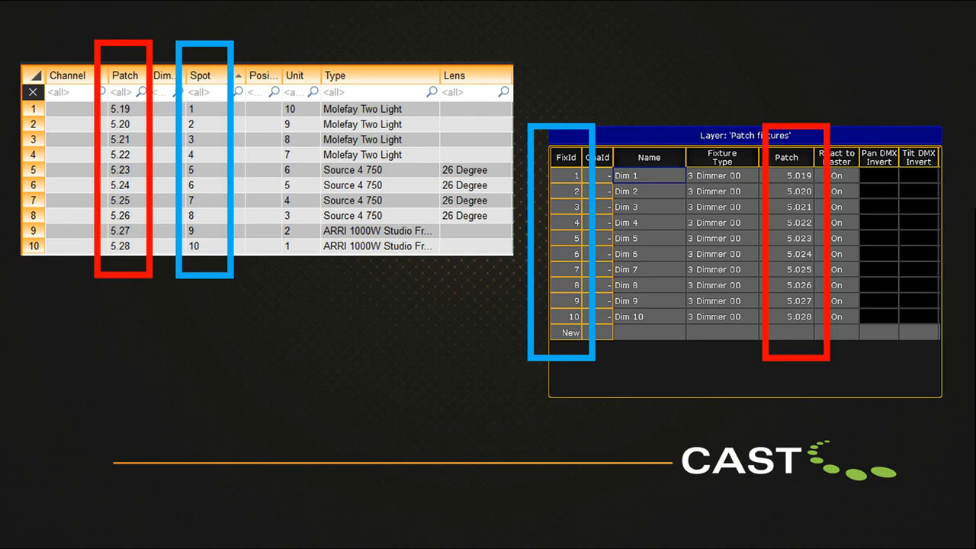
Review Global Settings under Setup > Console, then move to the Network section.
left_click(756, 15)
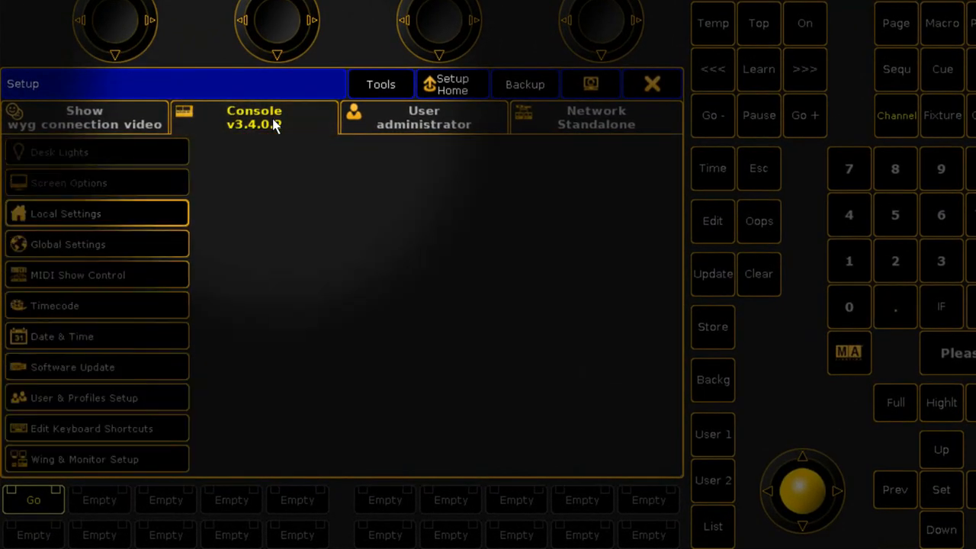
left_click(67, 244)
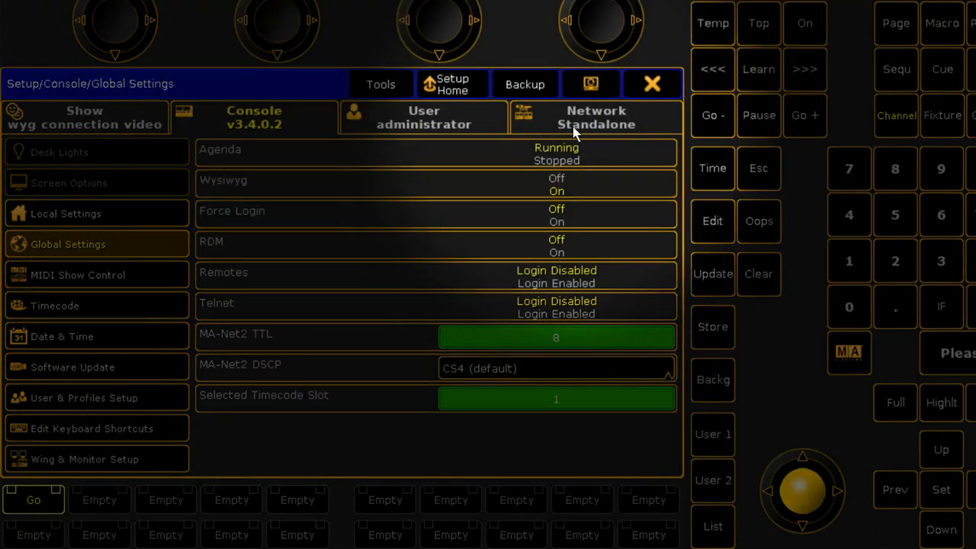
left_click(596, 117)
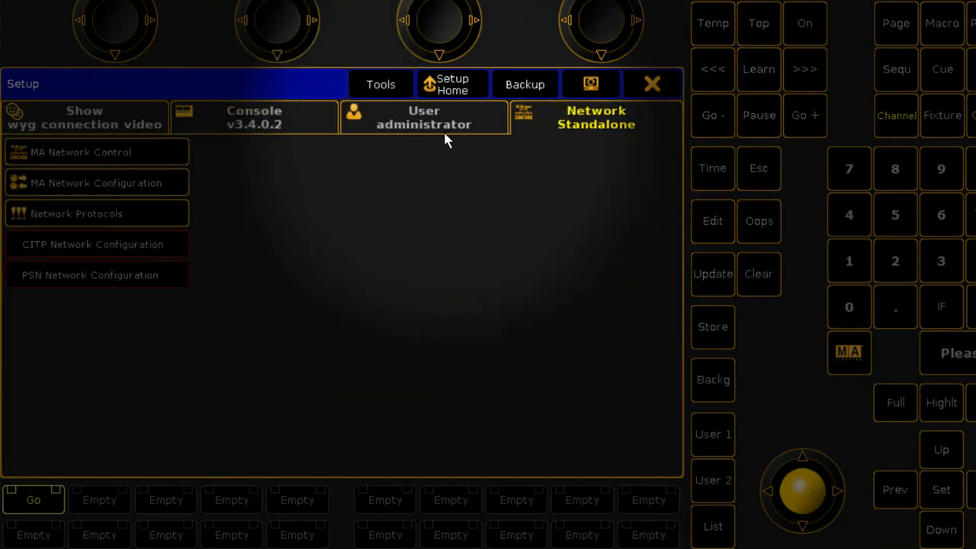
In MA Network Control, check station IP 192.168.1.191 and create session 'wyg connection video' as master.
left_click(80, 152)
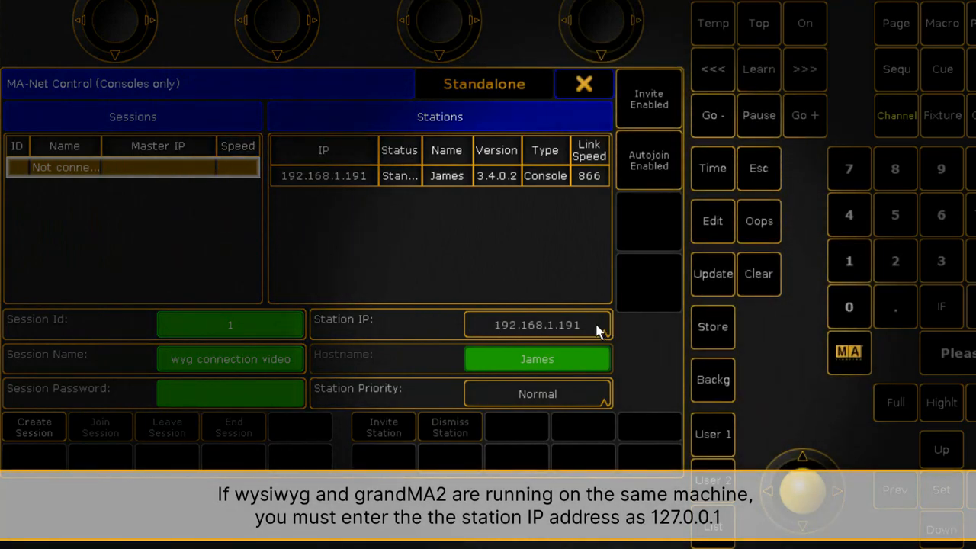
left_click(536, 325)
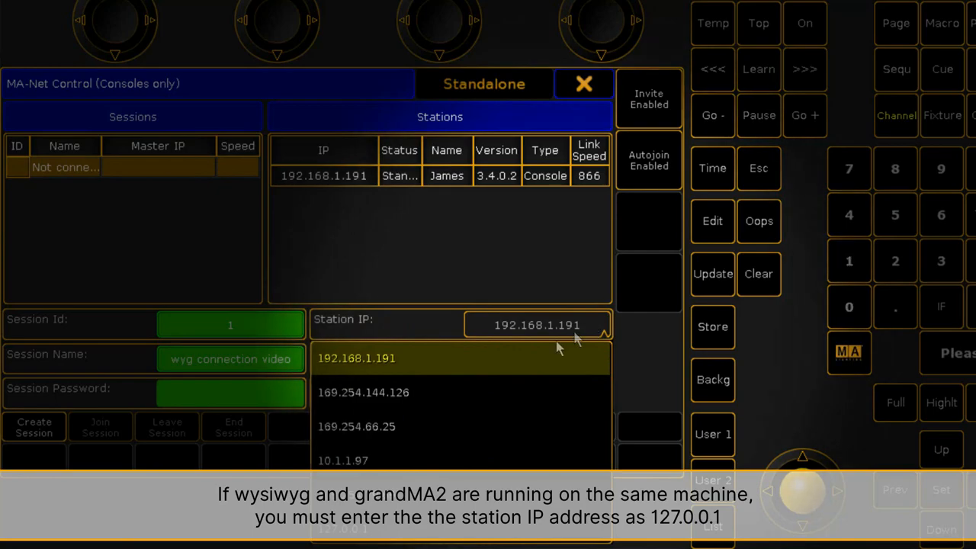
mouse_move(546, 360)
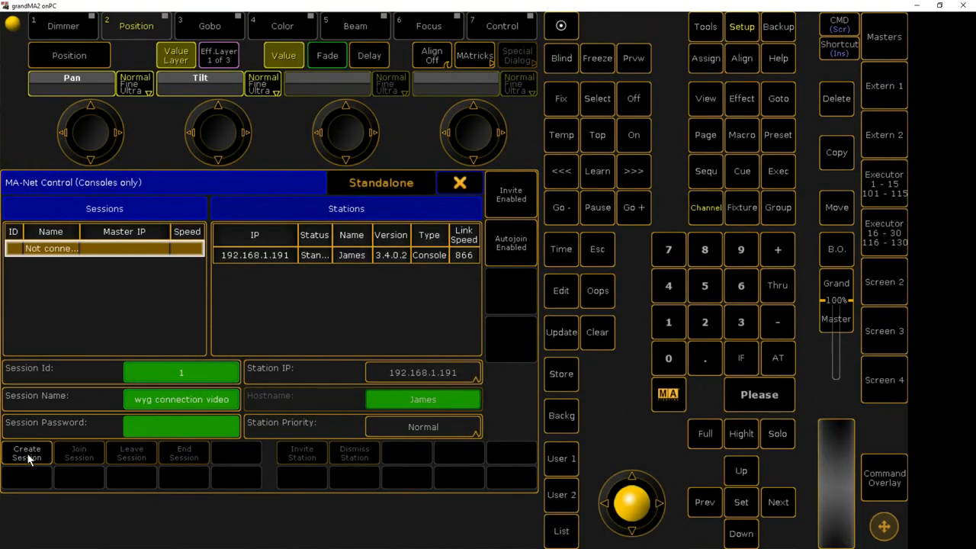
left_click(27, 451)
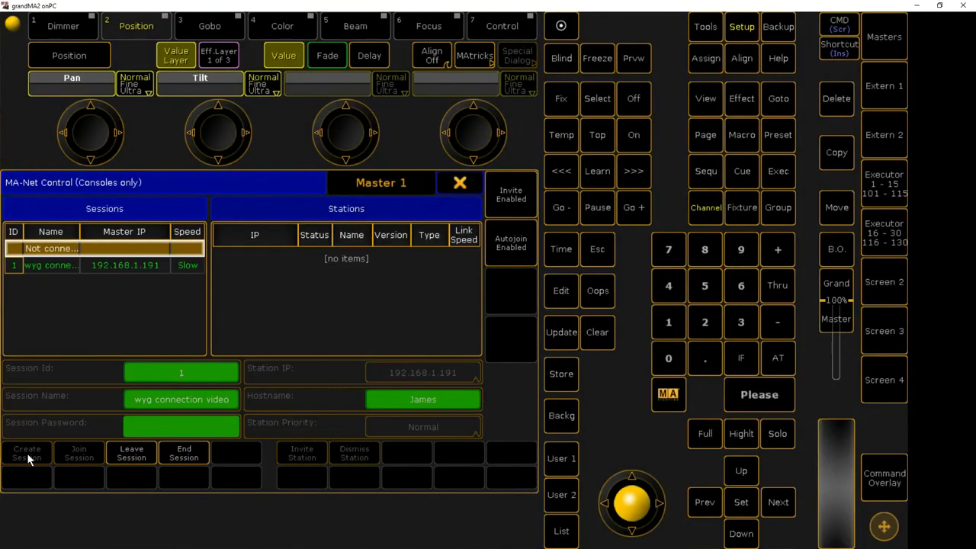
mouse_move(485, 206)
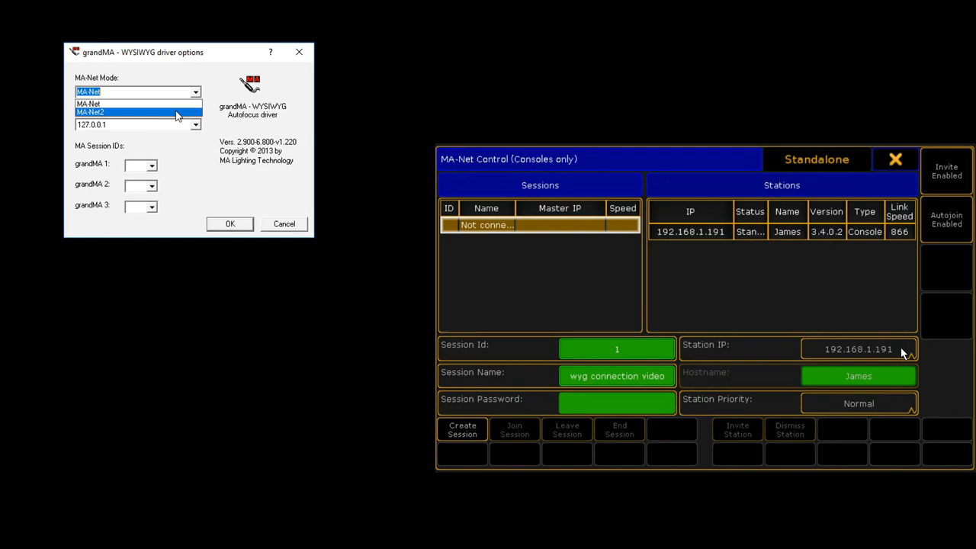
Set the WYSIWYG driver to MA-Net2, station IP 192.168.1.191, grandMA 2 session ID 1, and confirm with OK.
left_click(137, 113)
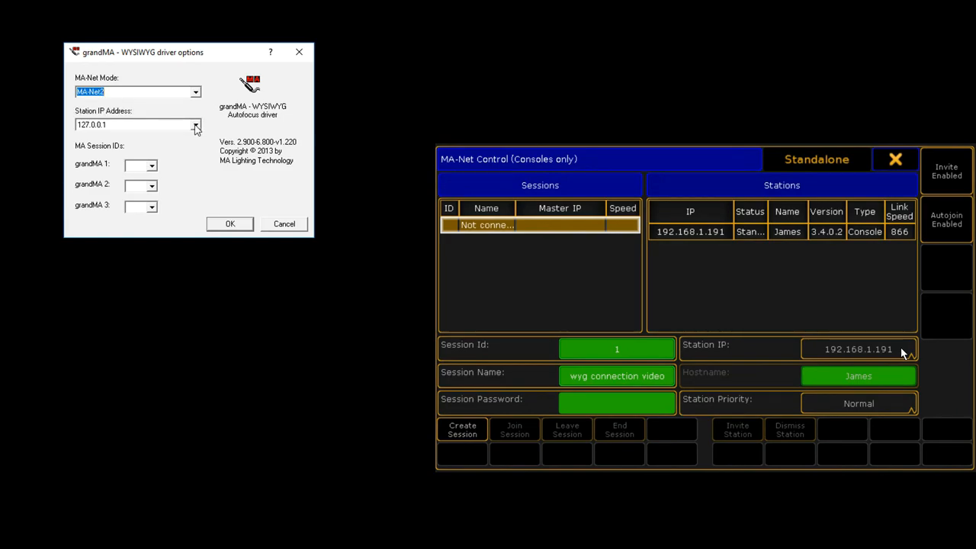
left_click(195, 125)
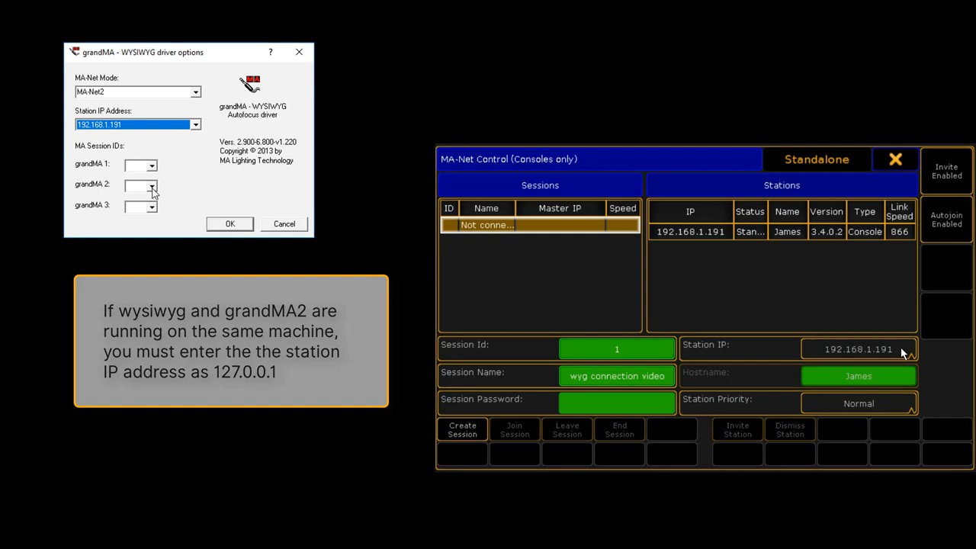
left_click(152, 185)
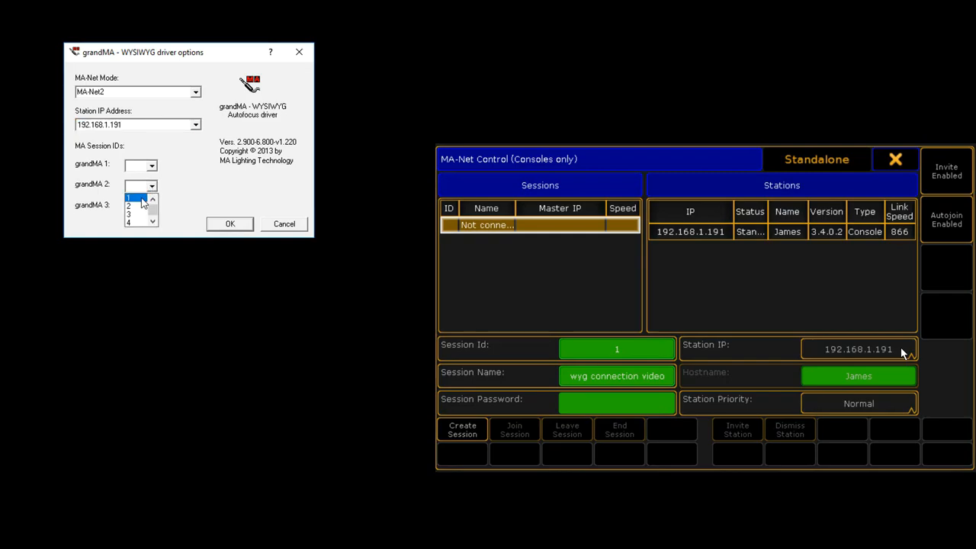
left_click(129, 198)
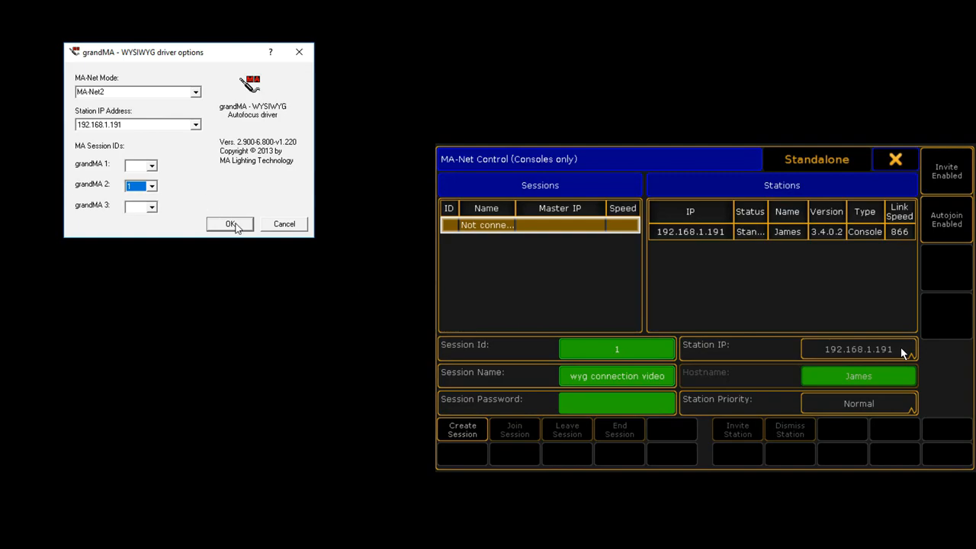
left_click(229, 223)
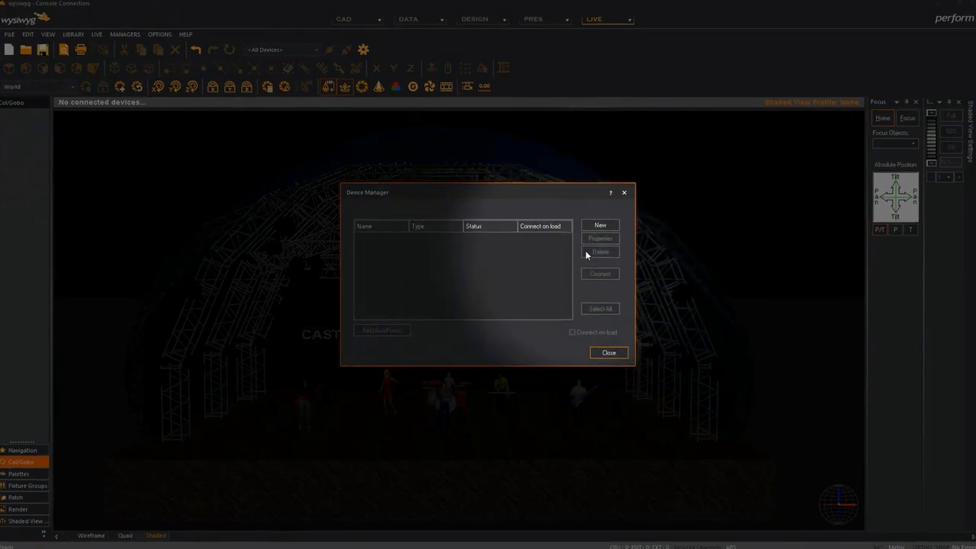
Insert a Grand MA 2 console from Consoles > MA Lighting Technologies as a new device.
left_click(601, 225)
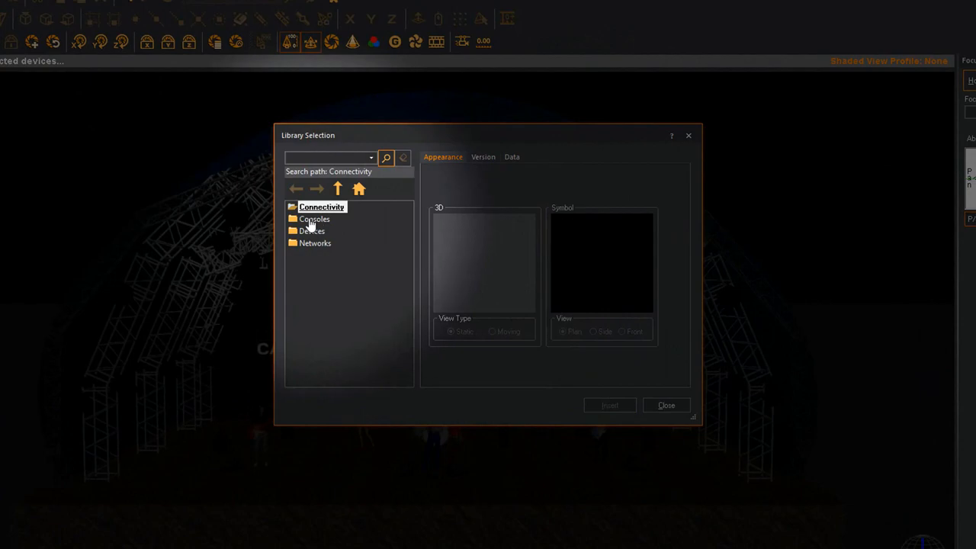
double_click(314, 220)
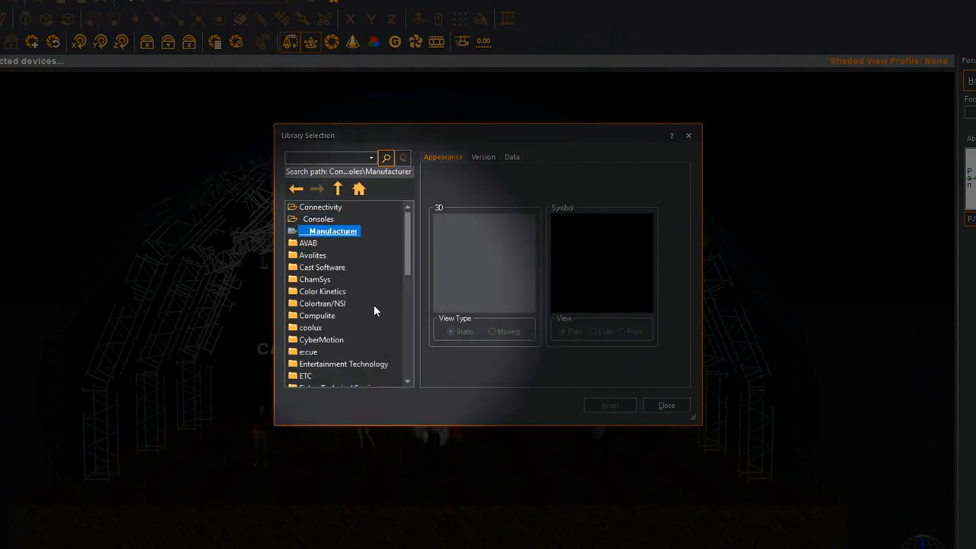
scroll("down", 3)
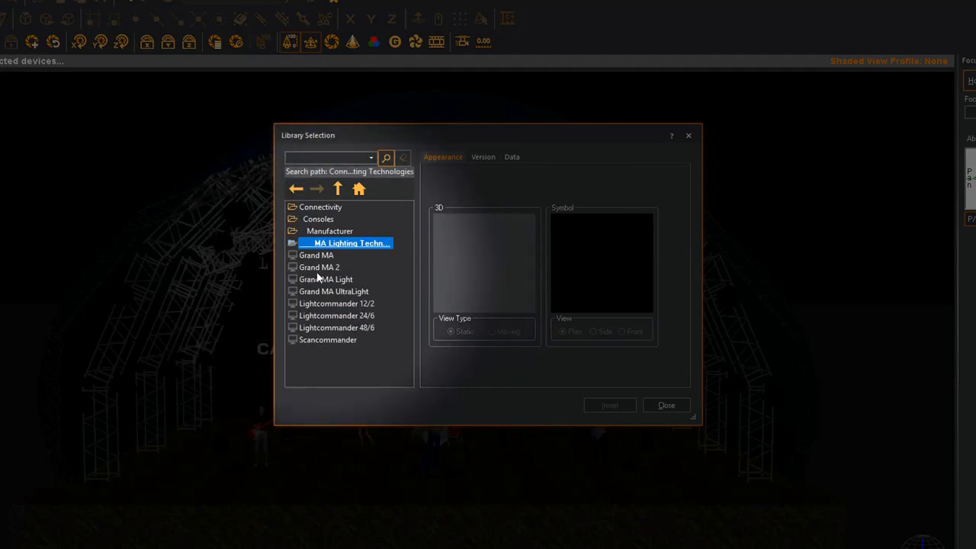
left_click(319, 266)
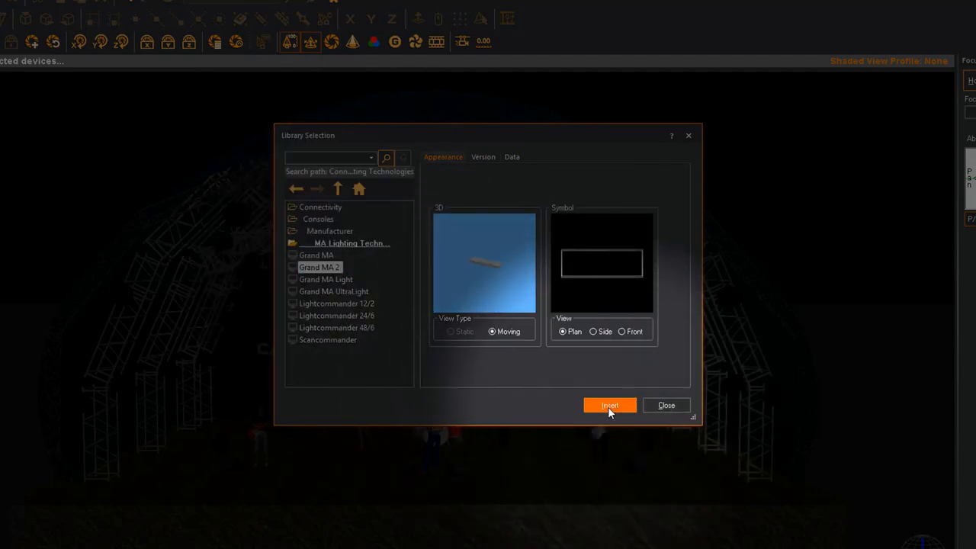
left_click(610, 406)
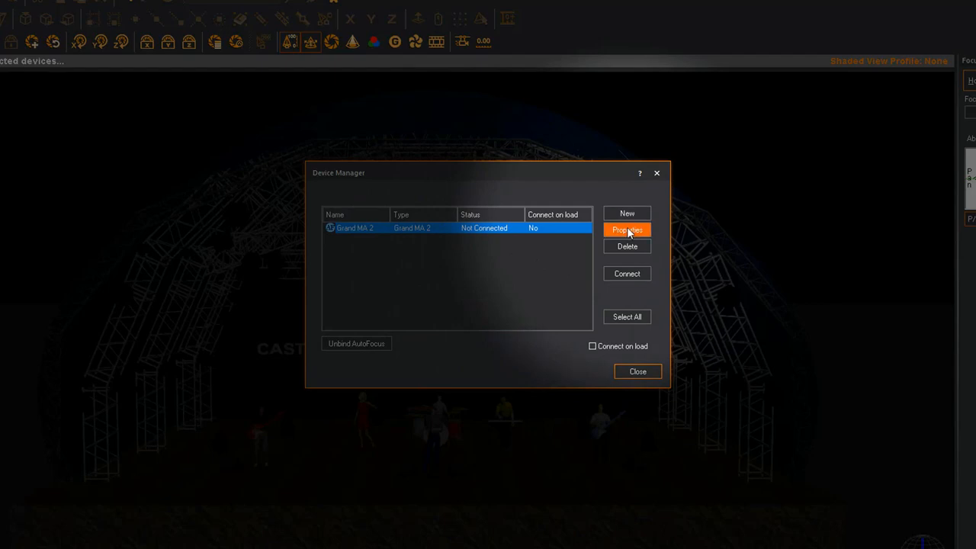
In device properties, assign universes 1, 2, 3 to outputs 1–3 and address 'Grand MA 2', then close.
left_click(626, 228)
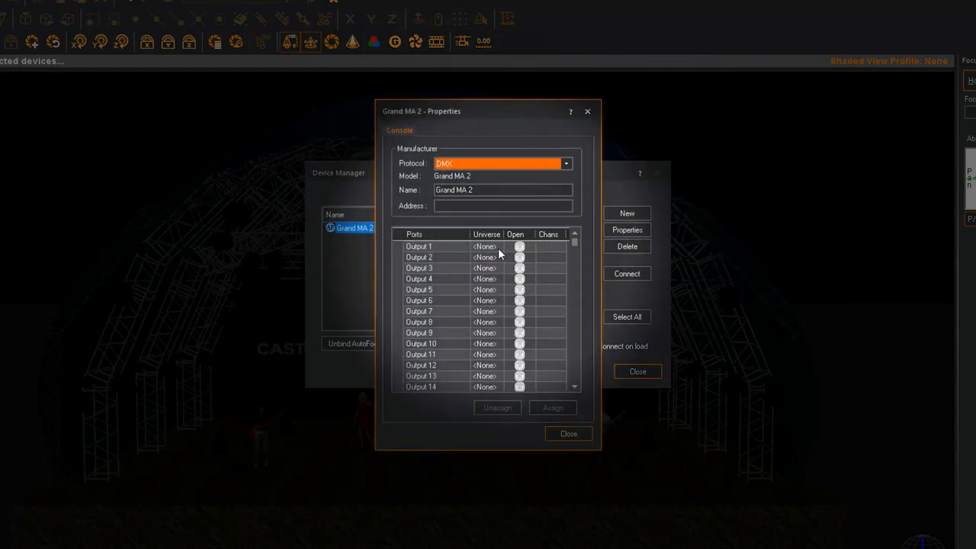
left_click(417, 247)
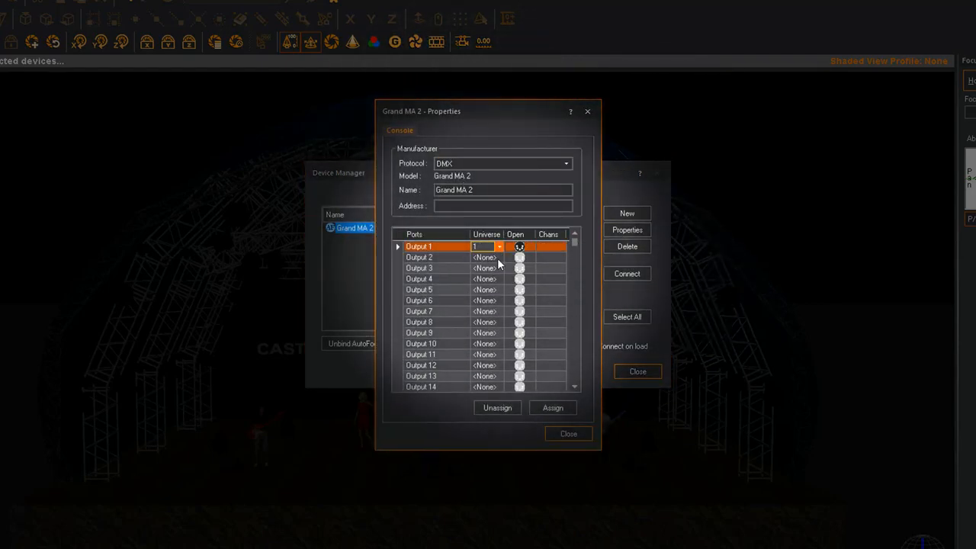
left_click(498, 256)
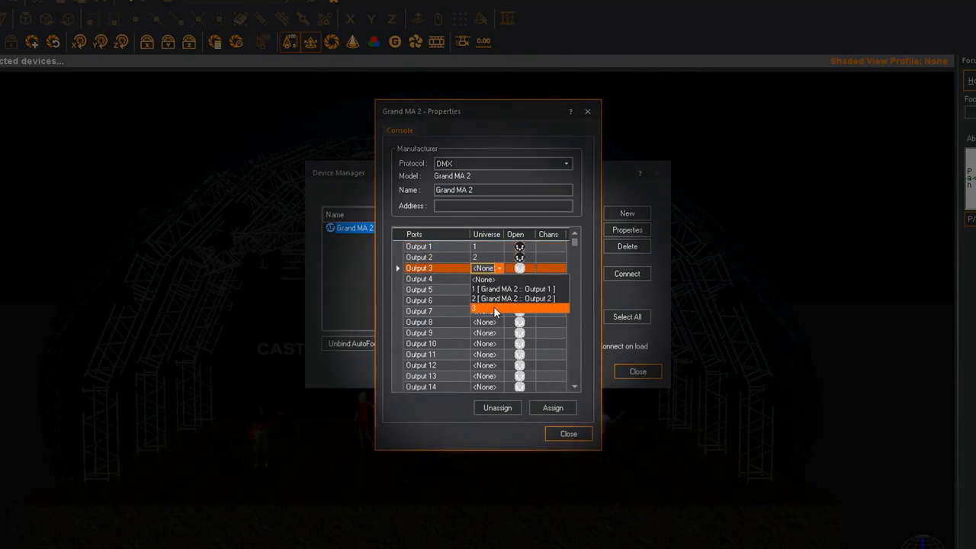
left_click(494, 308)
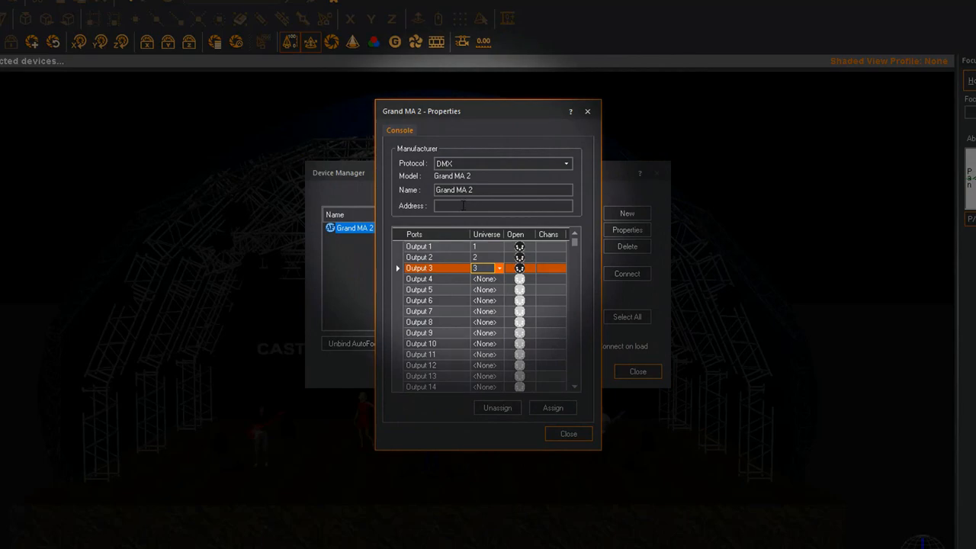
type("GrandMA")
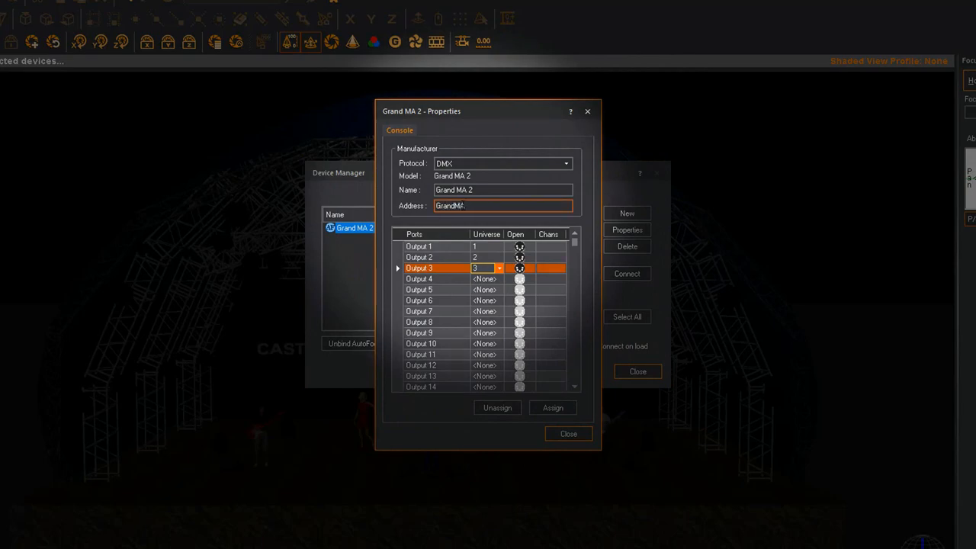
type("2")
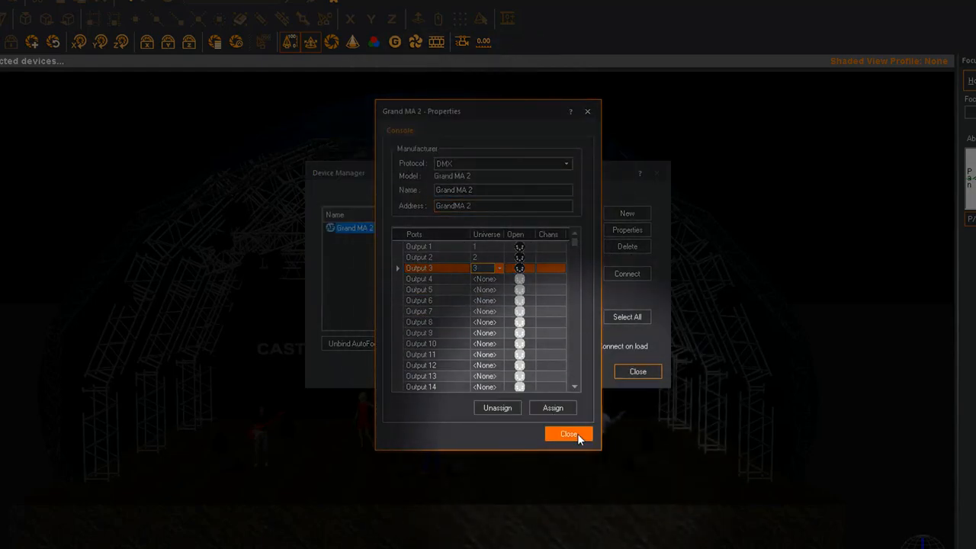
left_click(568, 433)
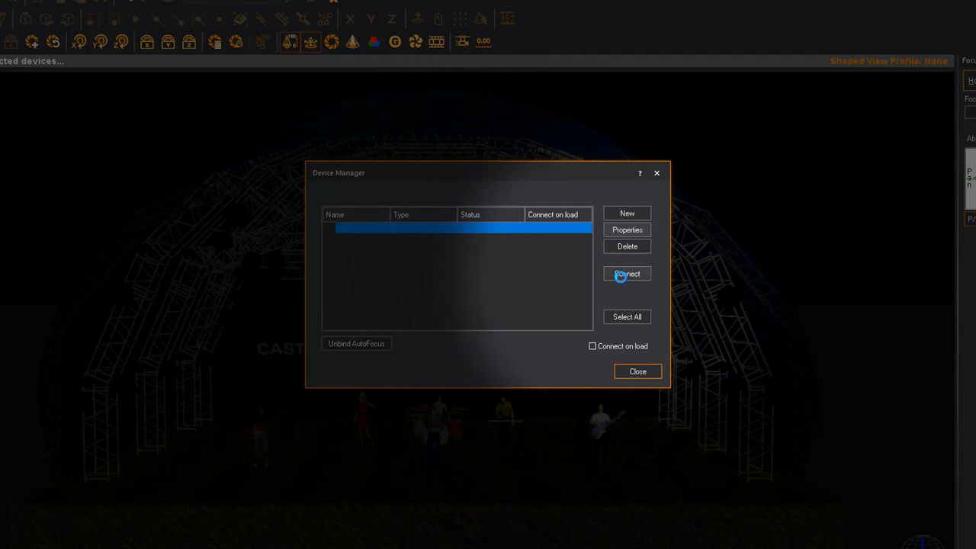
Select the Grand MA 2 device and connect so its status reads Connected.
left_click(627, 214)
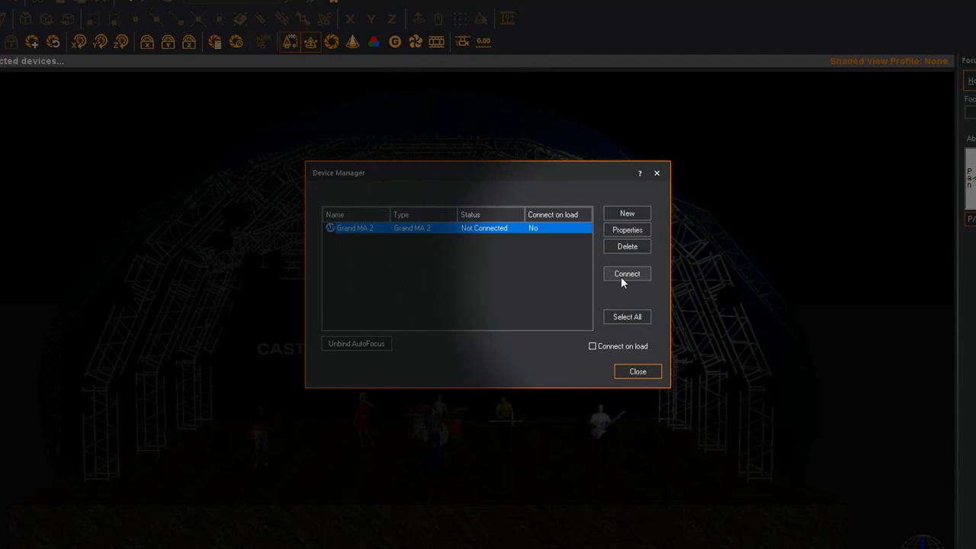
left_click(626, 273)
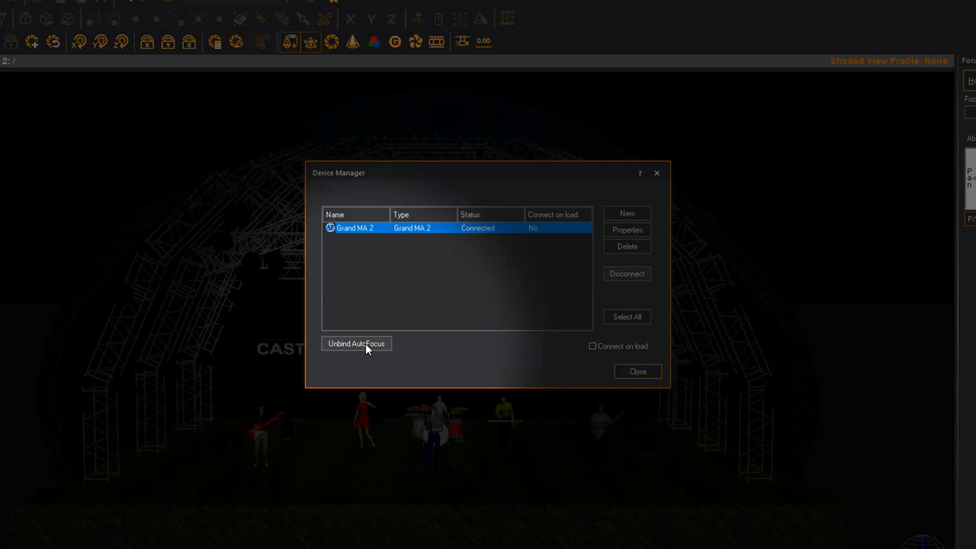
mouse_move(524, 326)
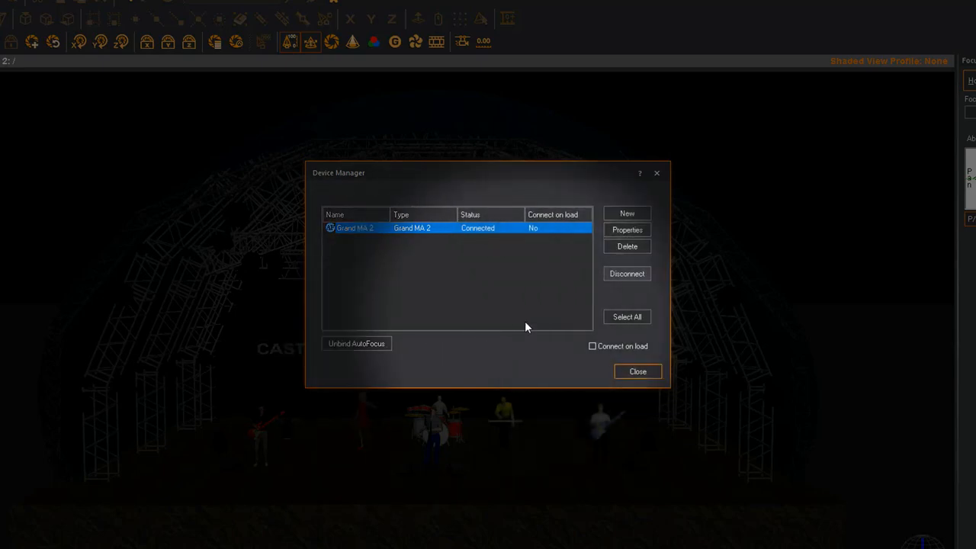
mouse_move(595, 410)
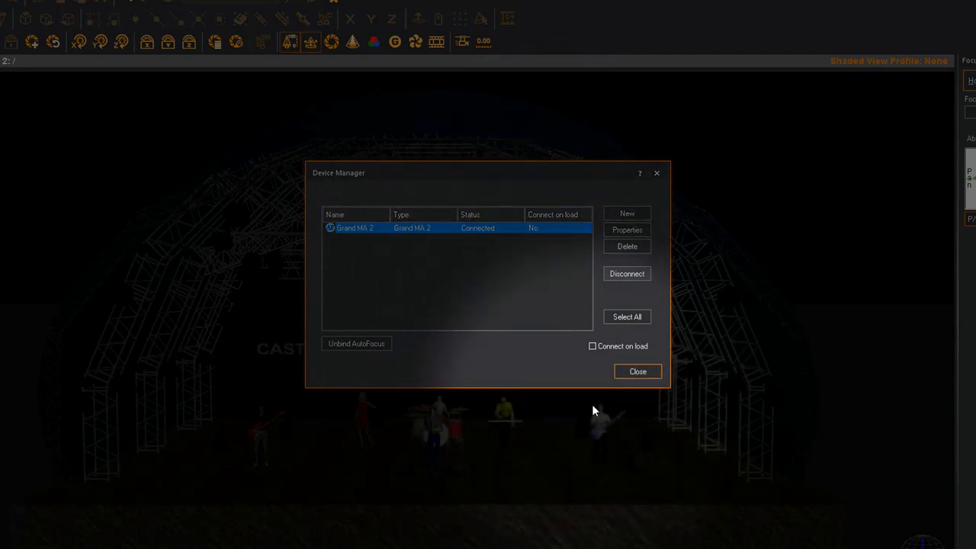
Close Device Manager and bring the wysiwyg Live stage view full screen.
left_click(637, 371)
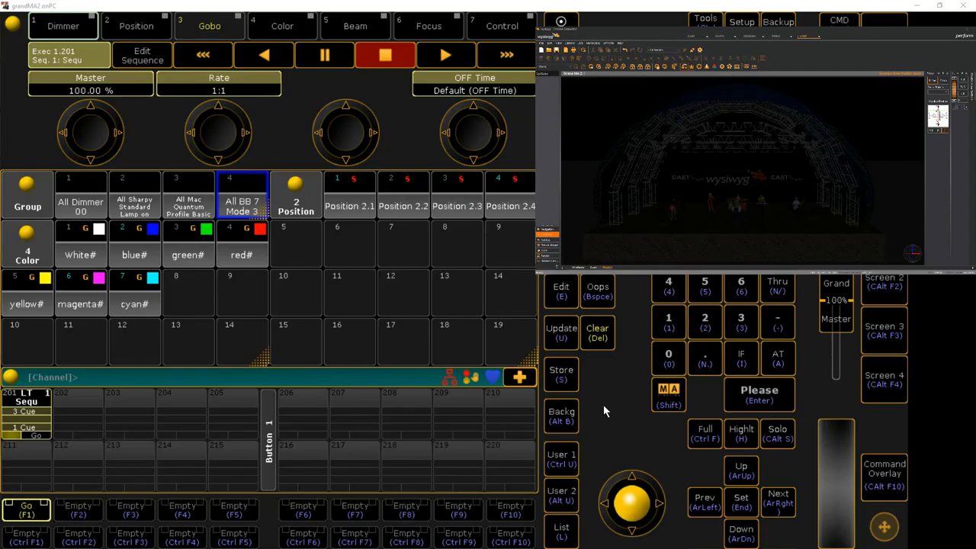
left_click(445, 55)
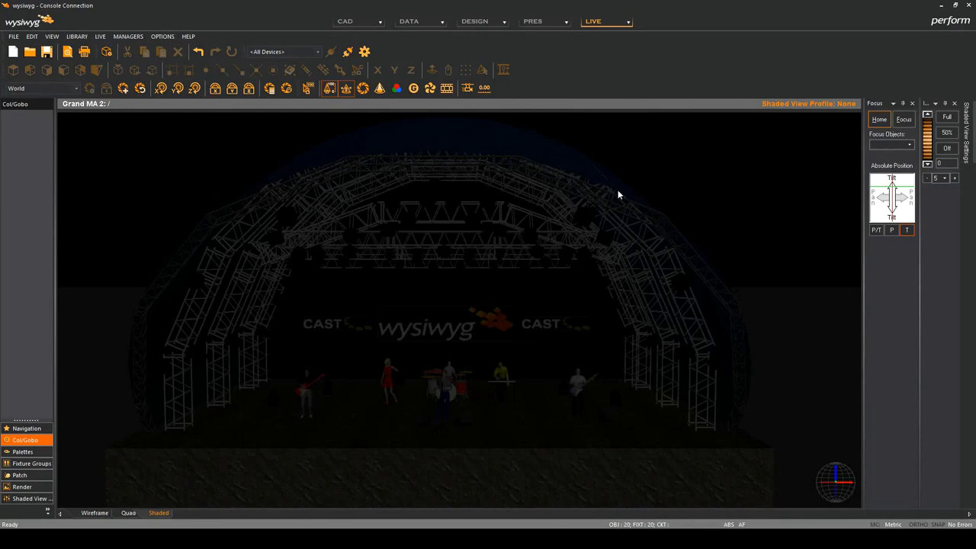
Select the rig fixtures, set them to Full, and focus their beams on the Center position.
right_click(617, 195)
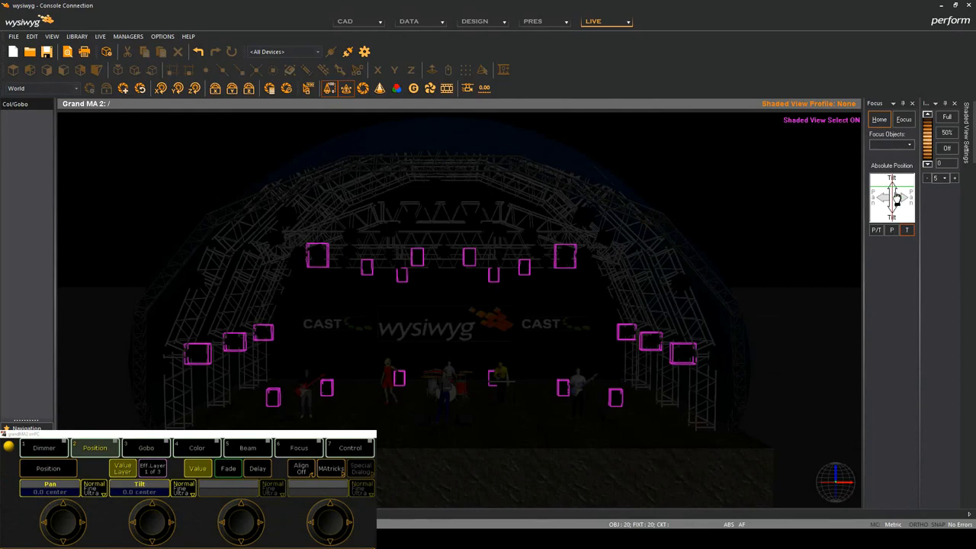
left_click(946, 115)
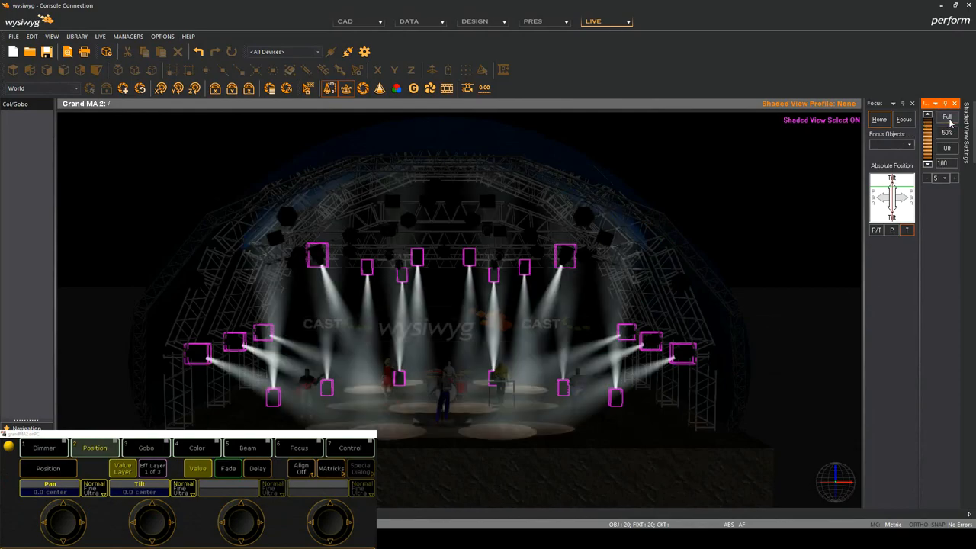
left_click(907, 143)
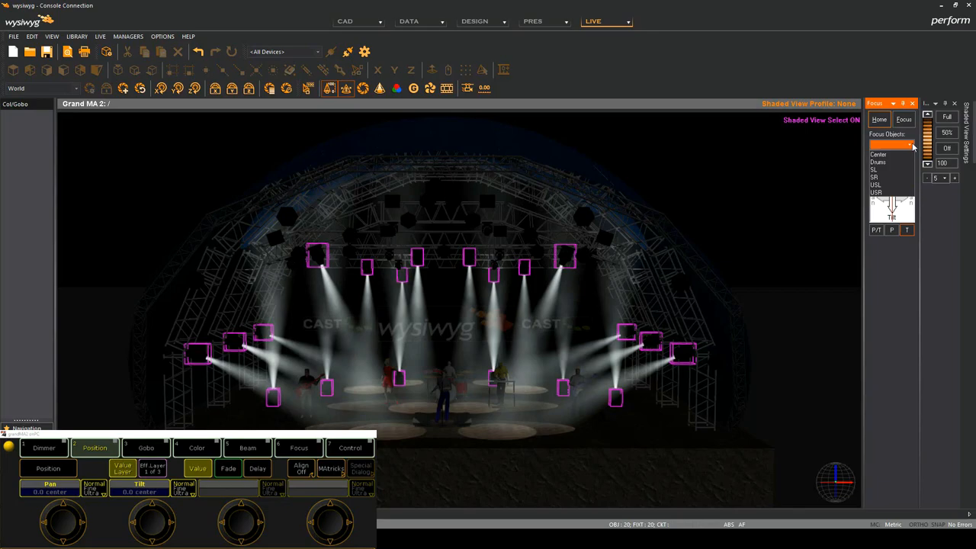
left_click(878, 154)
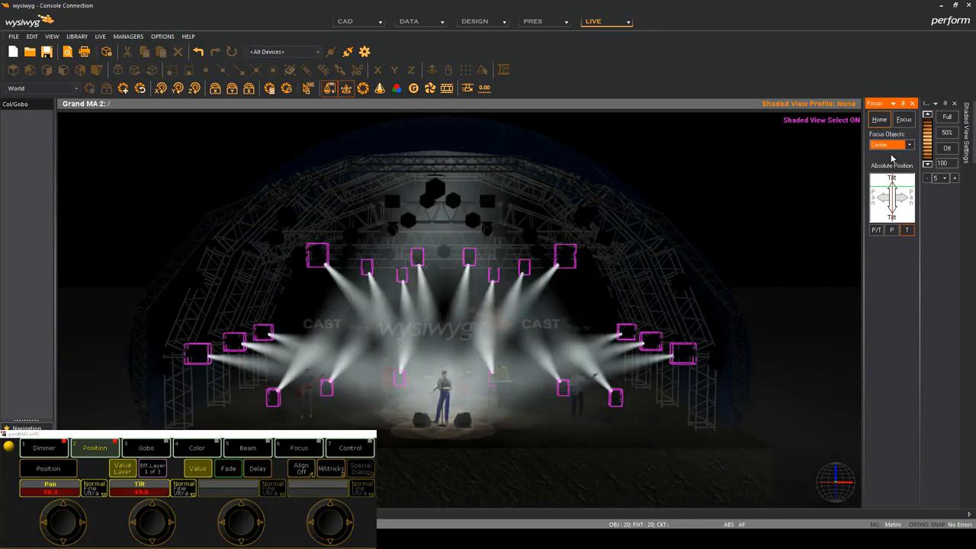